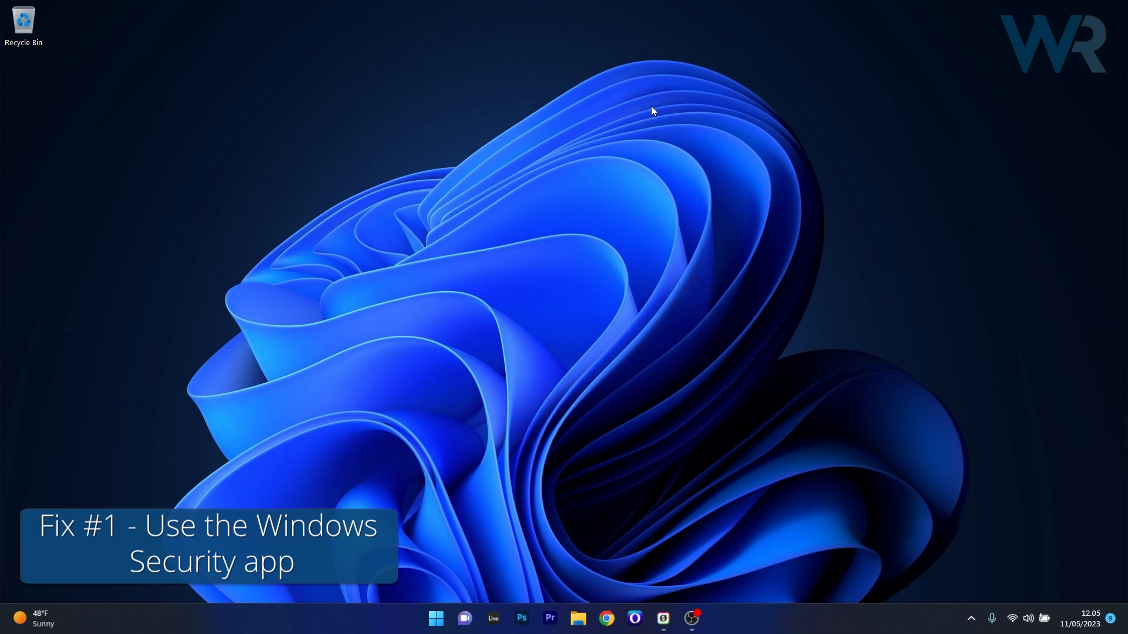
Step: Launch Windows Security to its security-at-a-glance home page
click(435, 618)
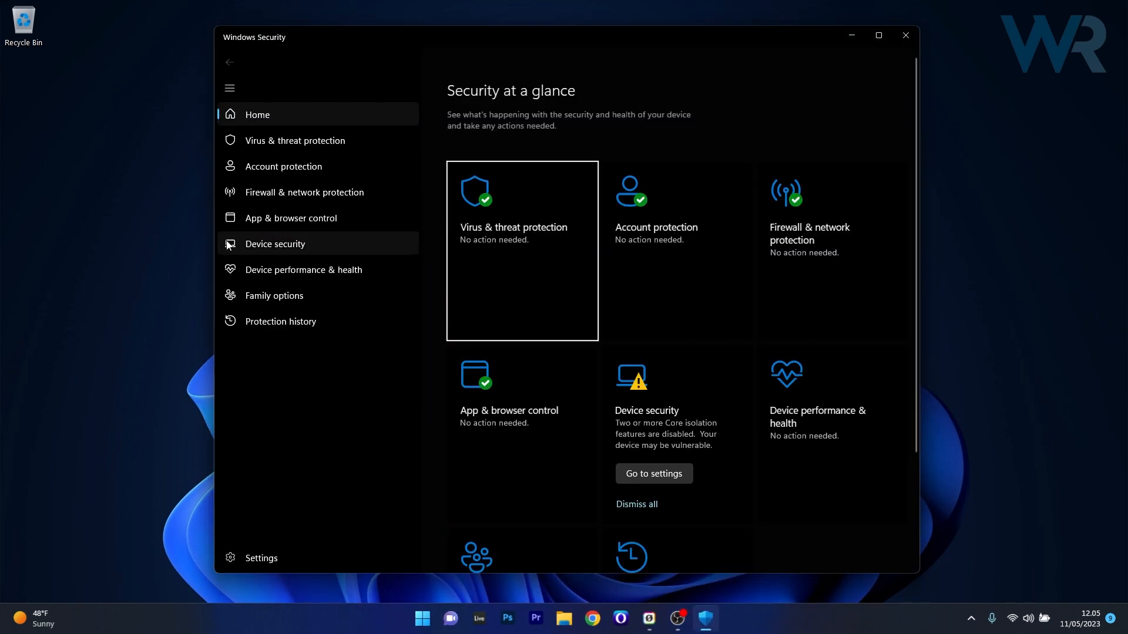
Step: Go to Device security's Core isolation page and switch Local Security Authority protection on
click(275, 244)
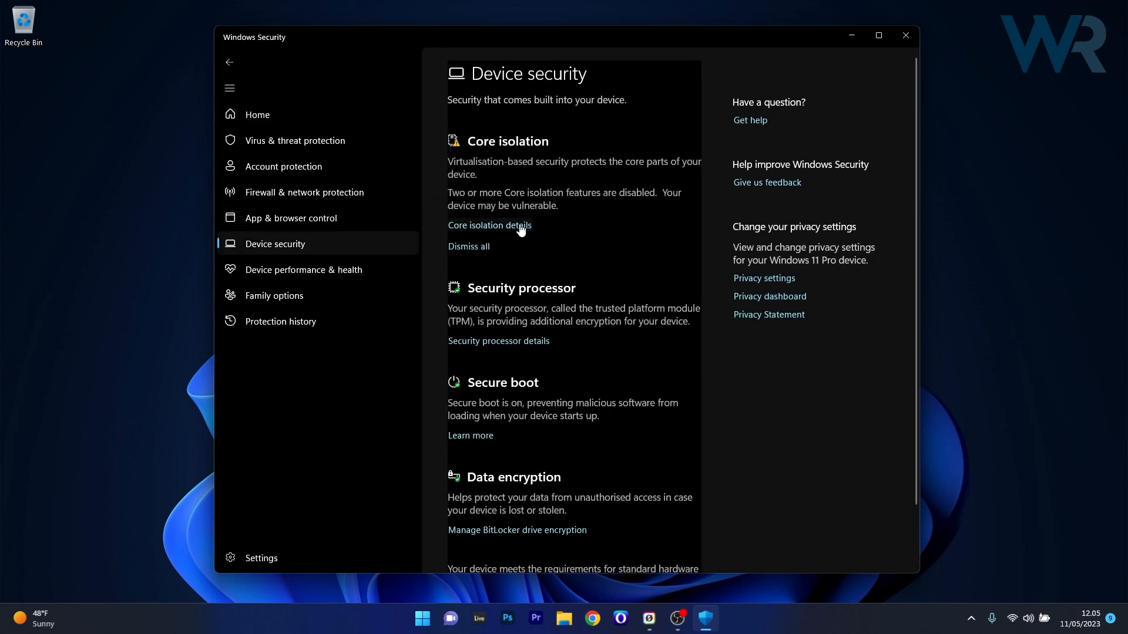
click(489, 225)
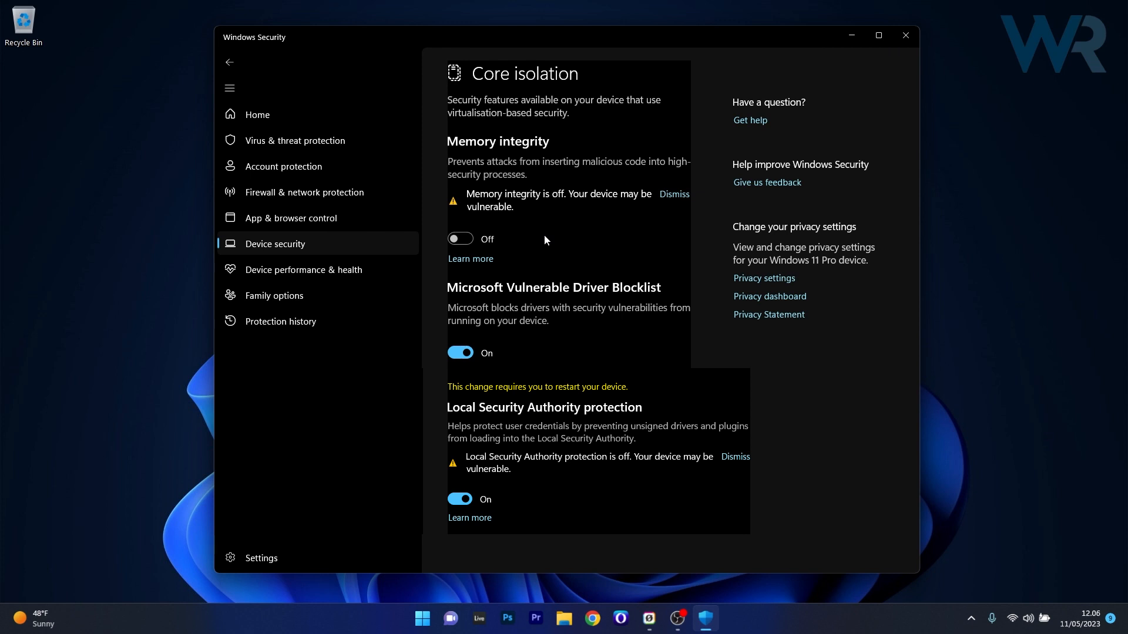
mouse_move(905, 6)
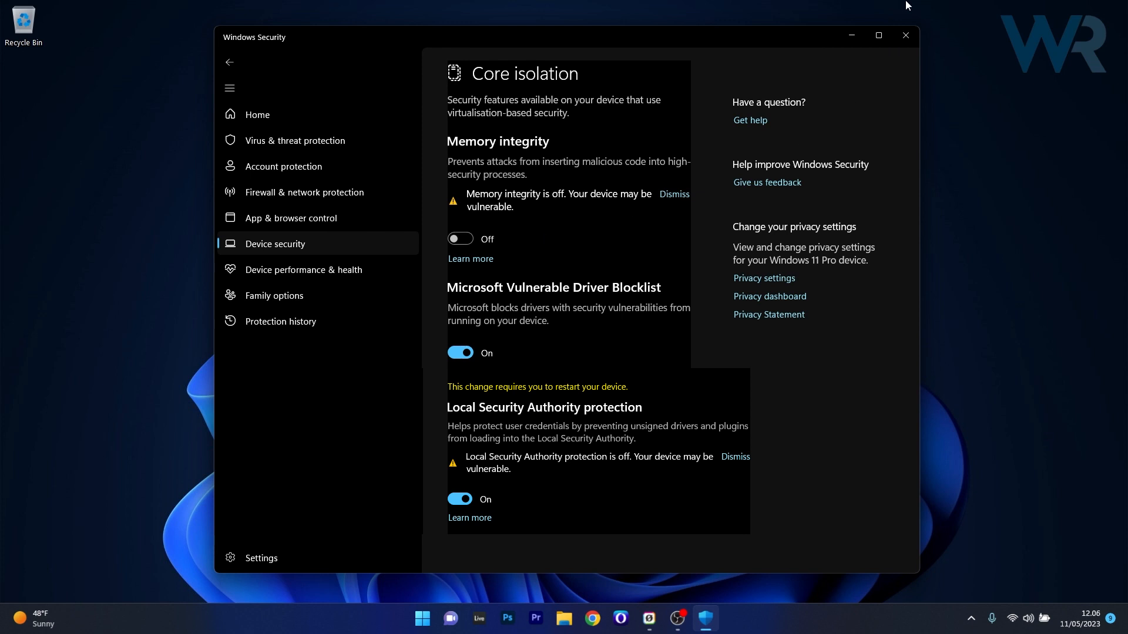
Step: Close Windows Security and search Start for 'regedit', surfacing Registry Editor
click(905, 35)
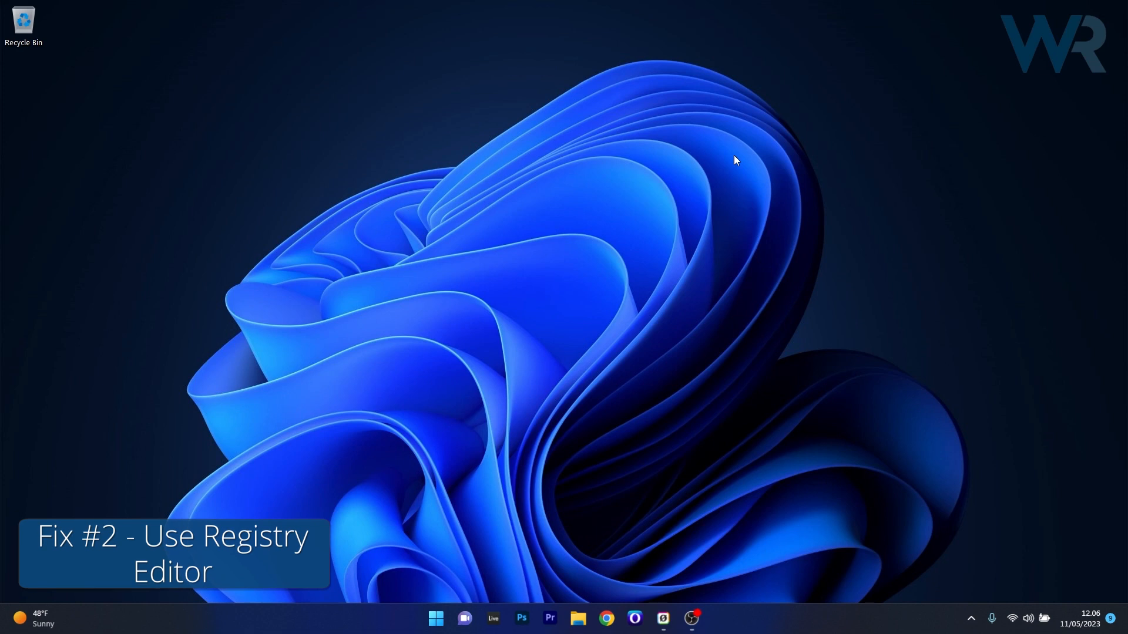
mouse_move(435, 619)
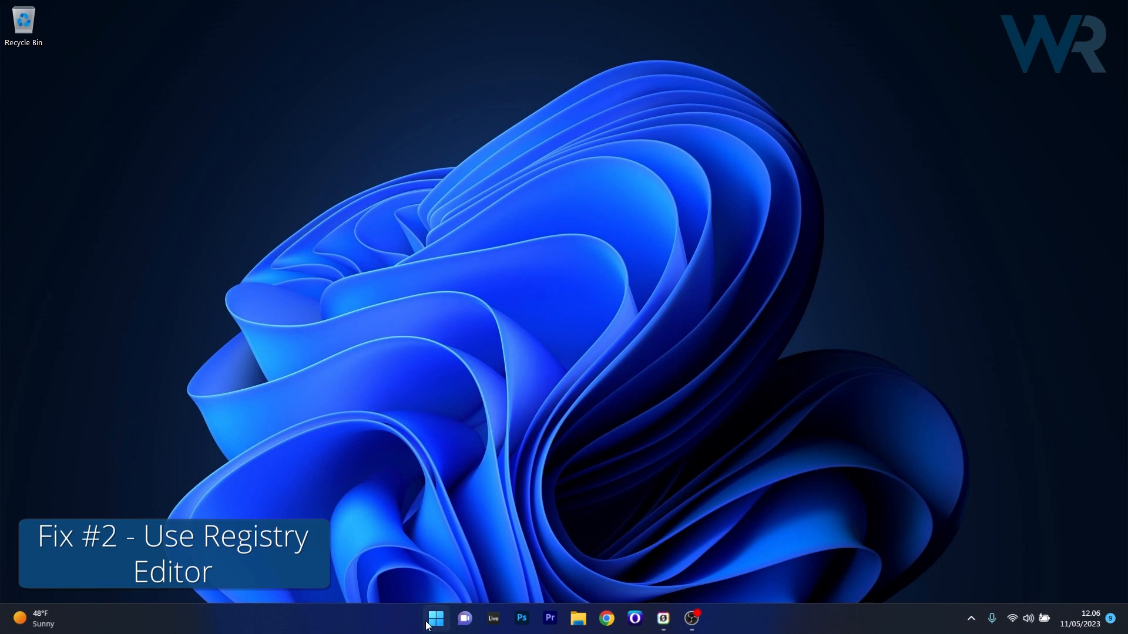
text(regedit)
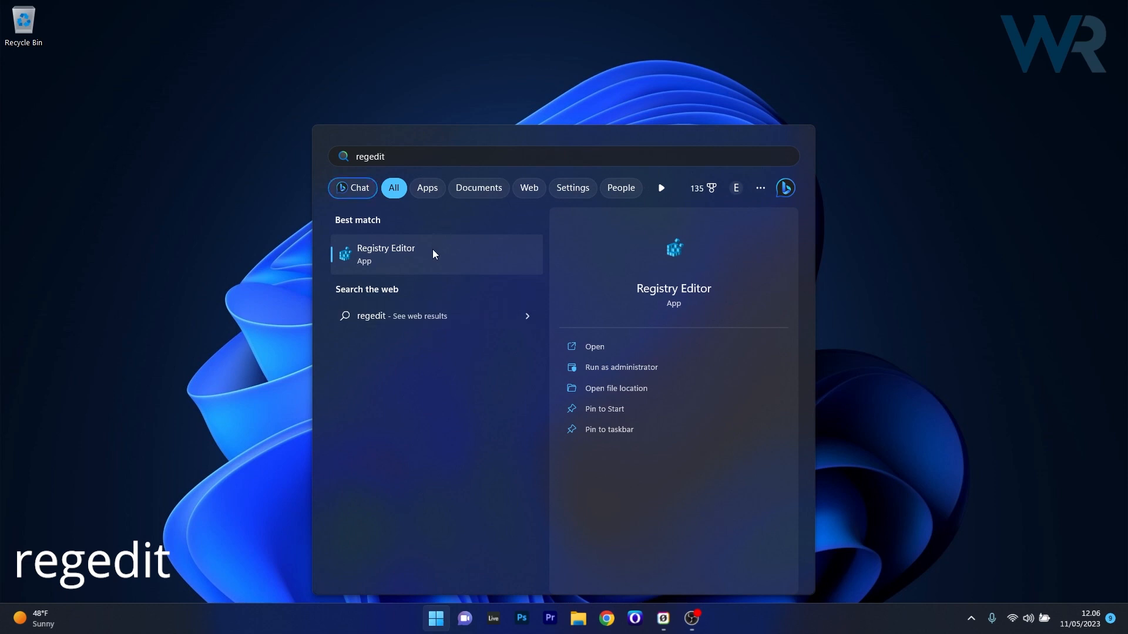
Step: In Registry Editor, navigate to HKEY_LOCAL_MACHINE\SYSTEM\CurrentControlSet\Control\Lsa to list its values
click(385, 254)
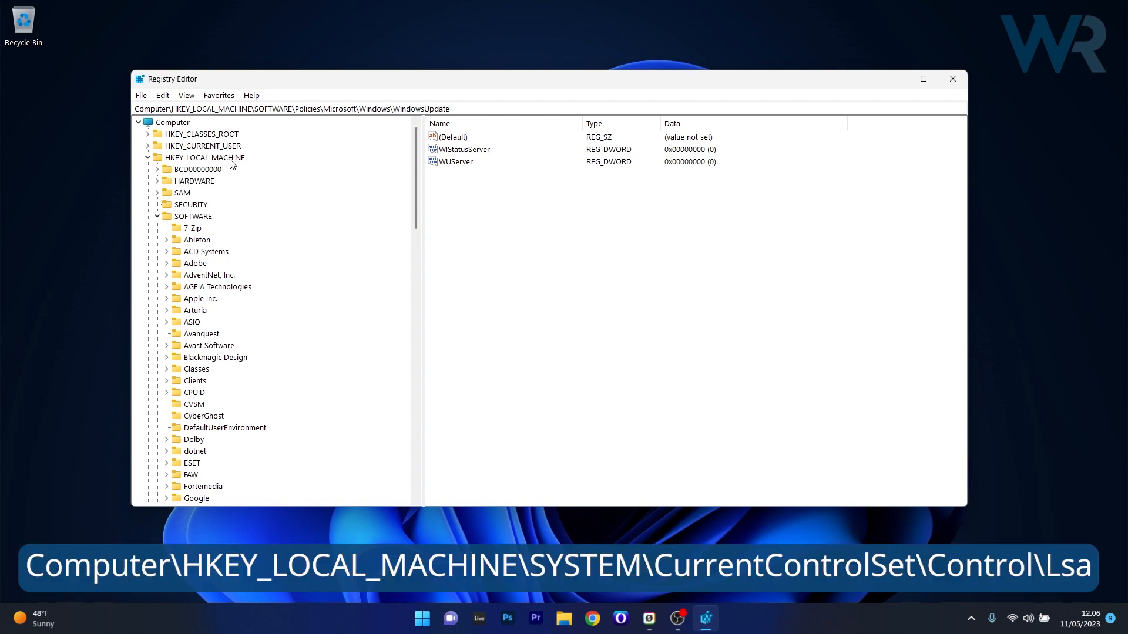
click(204, 157)
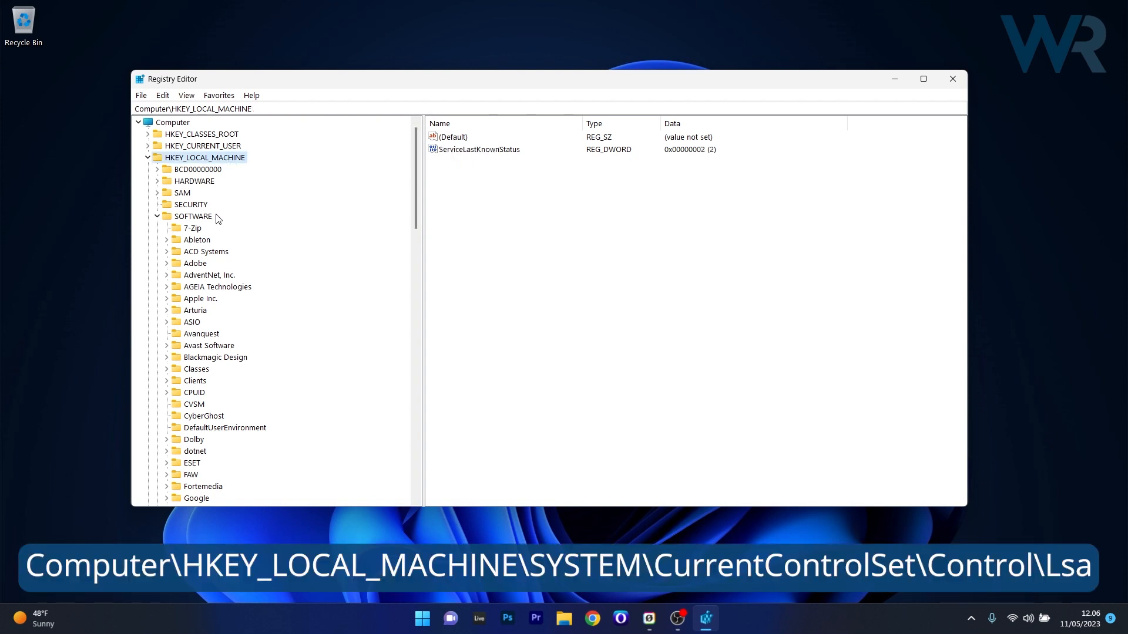
click(188, 227)
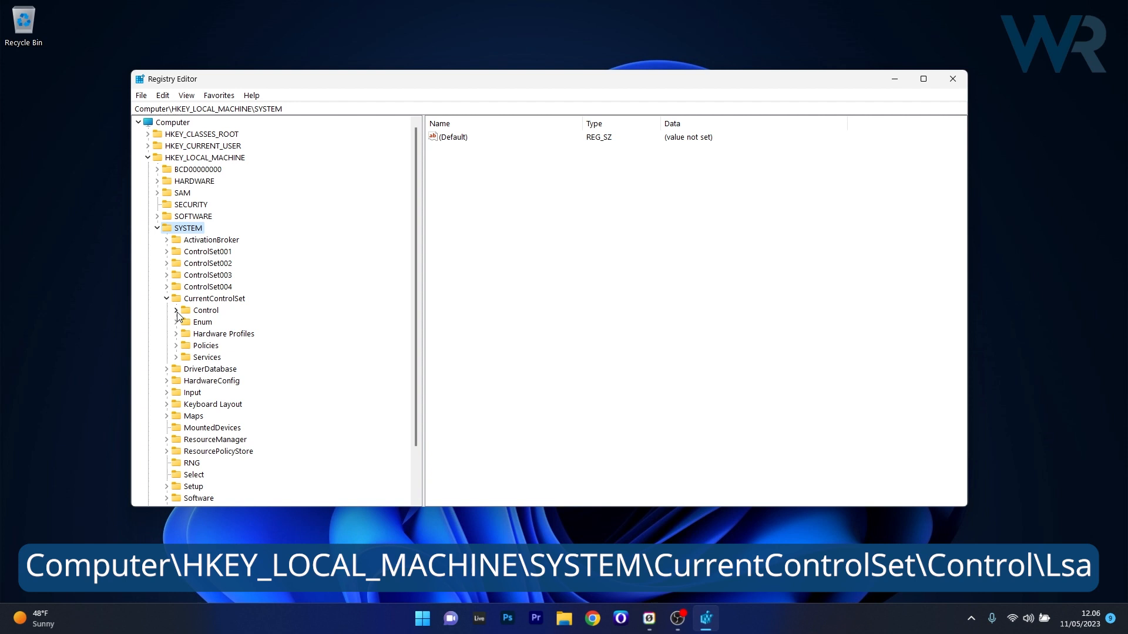
click(176, 310)
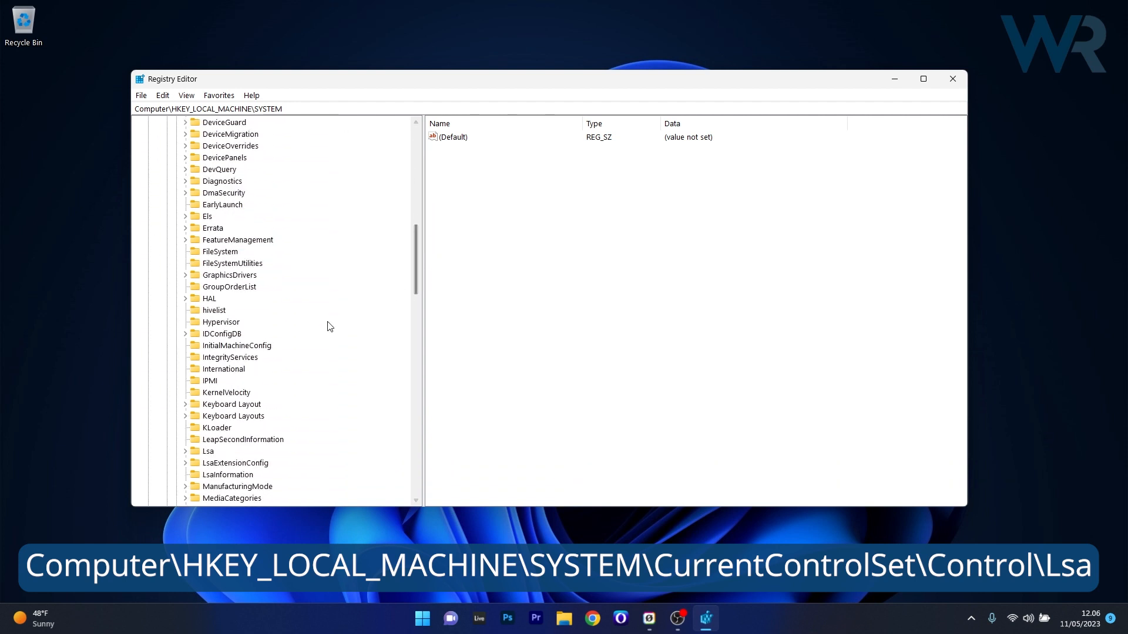
click(209, 451)
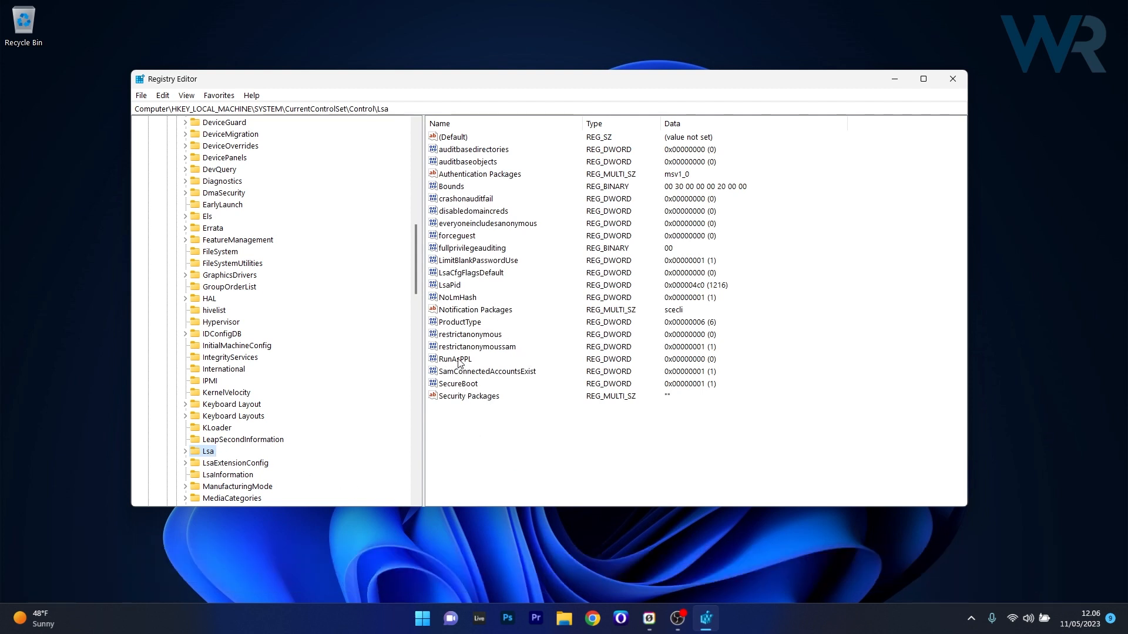
Step: Change the RunAsPPL value's data to 1 and confirm it
double_click(453, 358)
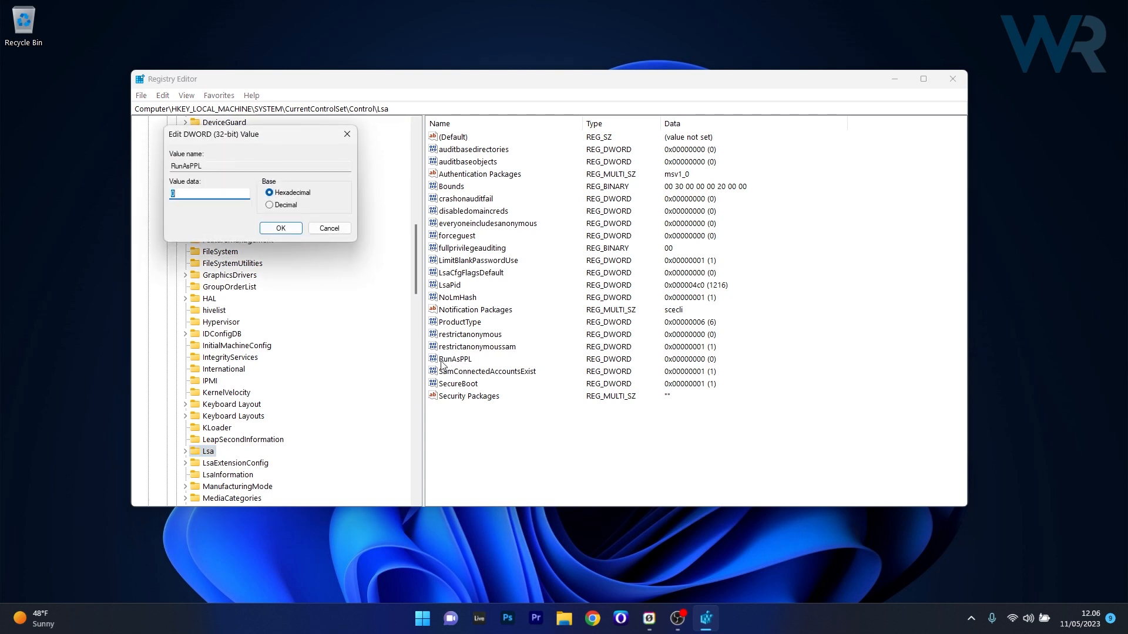
text(1)
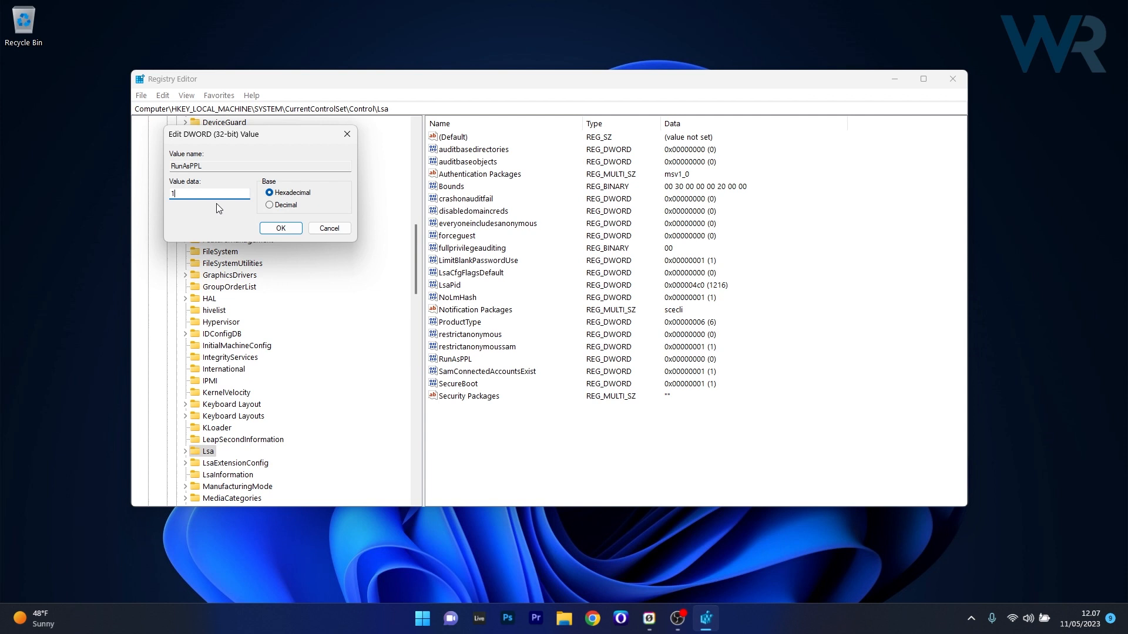
click(281, 228)
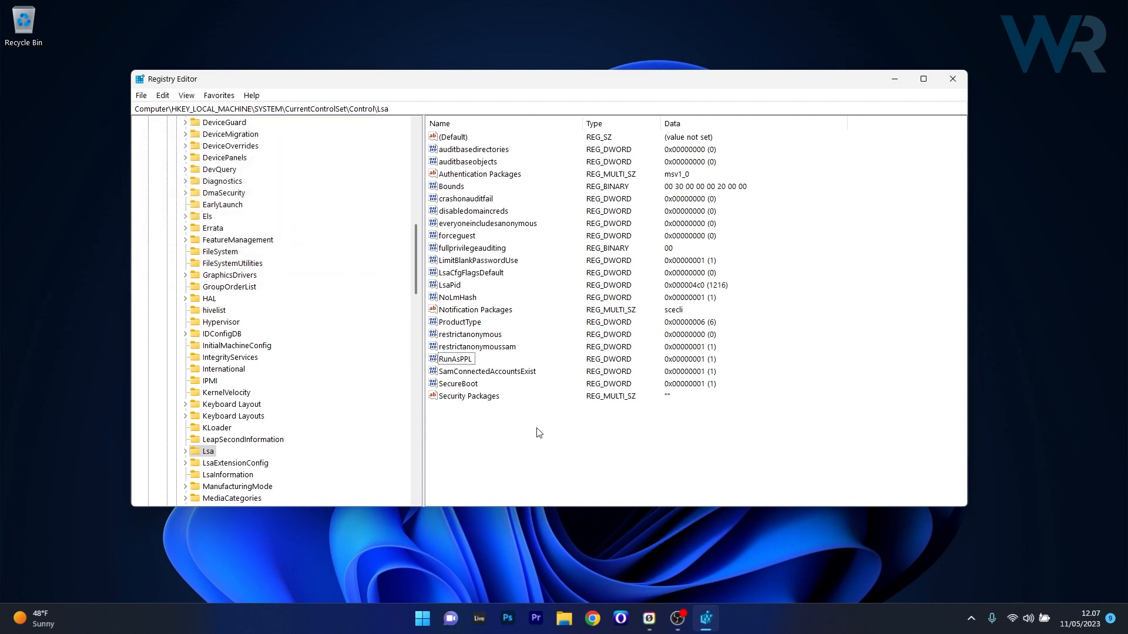
click(953, 78)
text(policy)
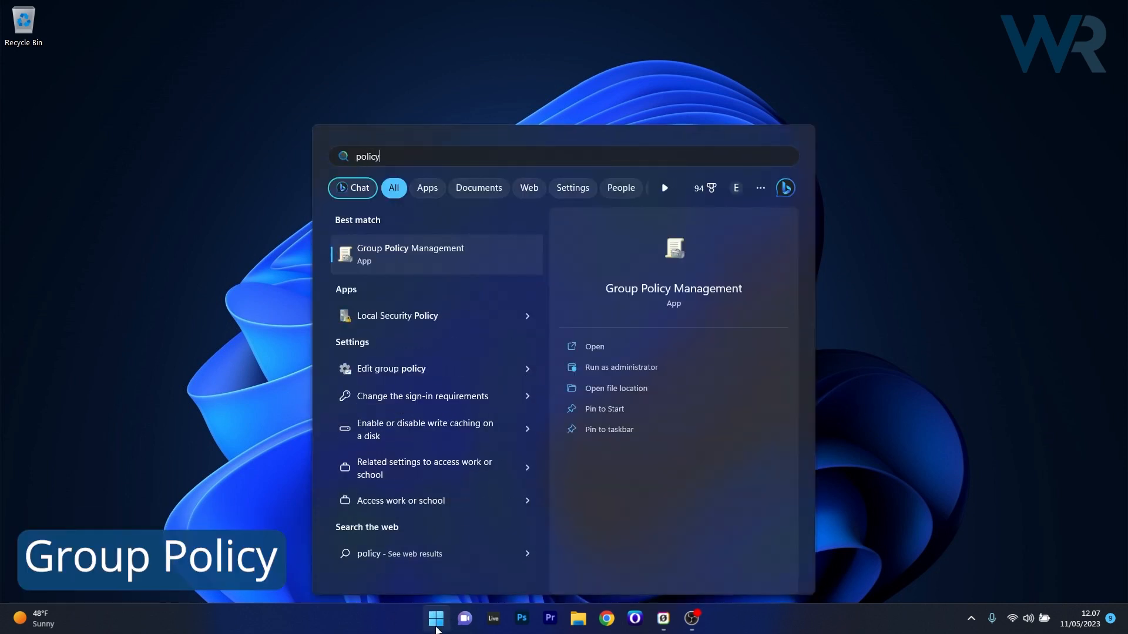
mouse_move(315, 368)
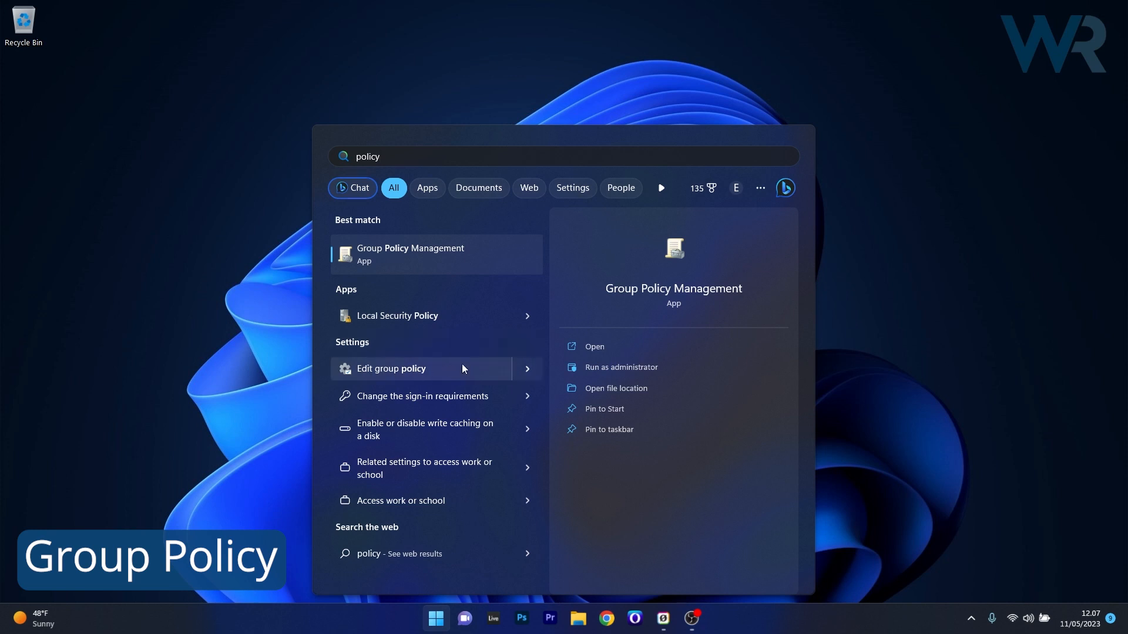
Step: Launch the Local Group Policy Editor from the 'policy' search results
click(391, 367)
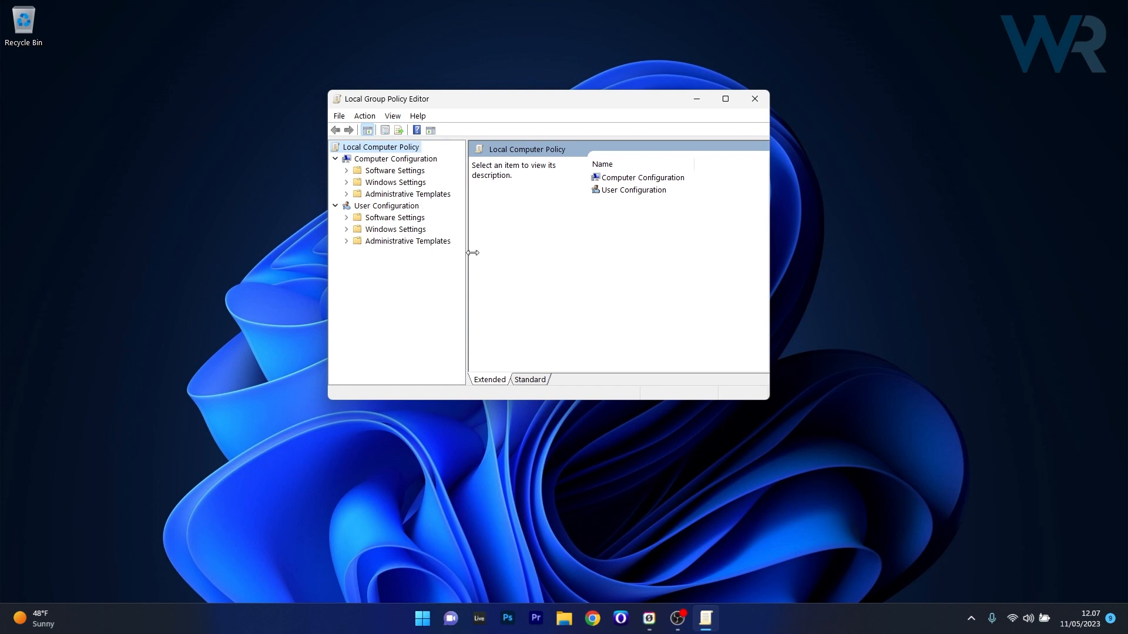
Step: Navigate Computer Configuration > Administrative Templates > System to the Local Security Authority folder
click(395, 158)
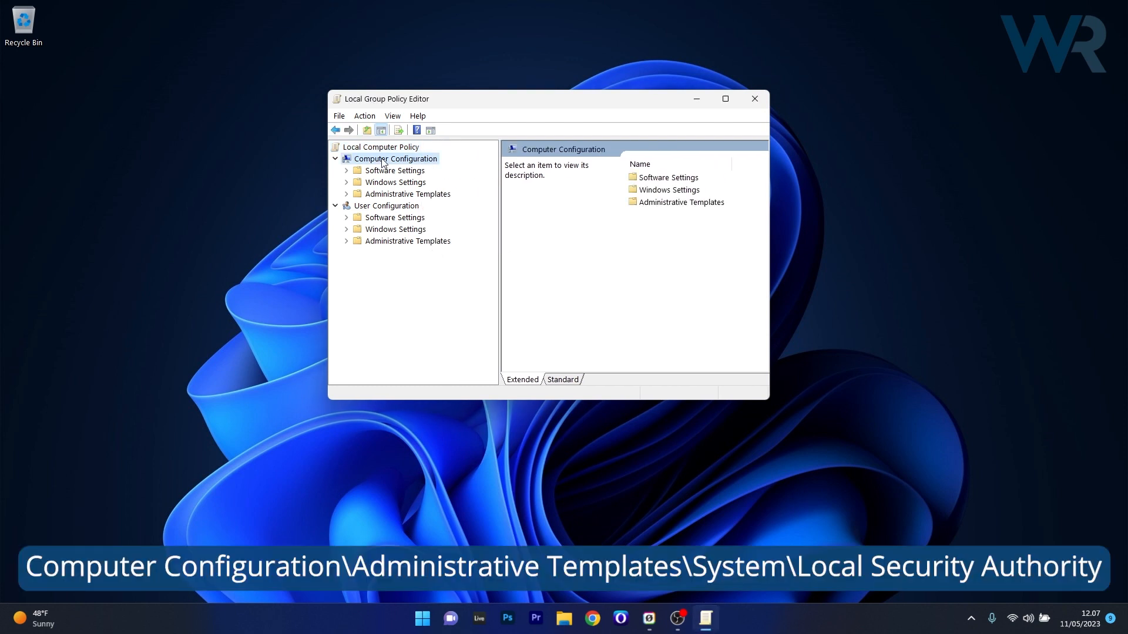
mouse_move(348, 198)
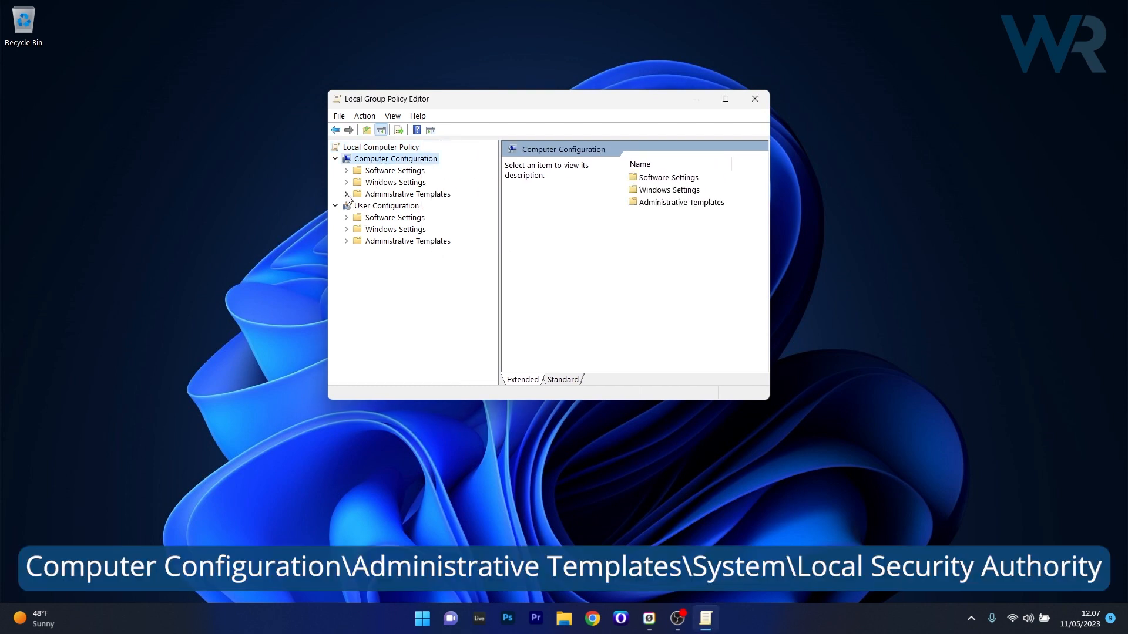
click(347, 194)
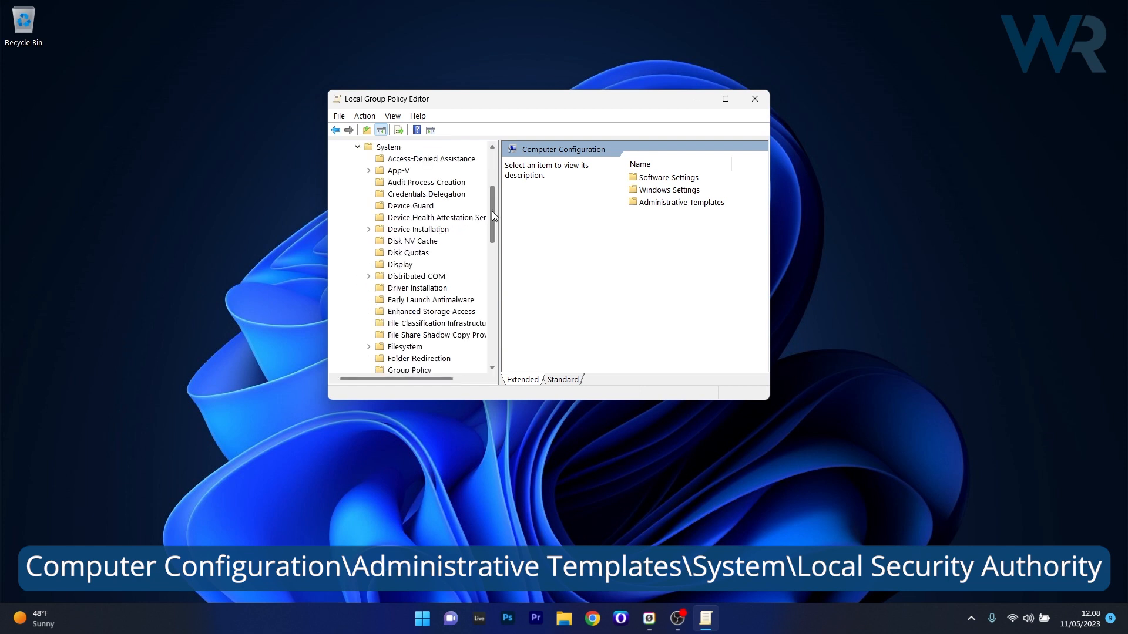
scroll(down, 3)
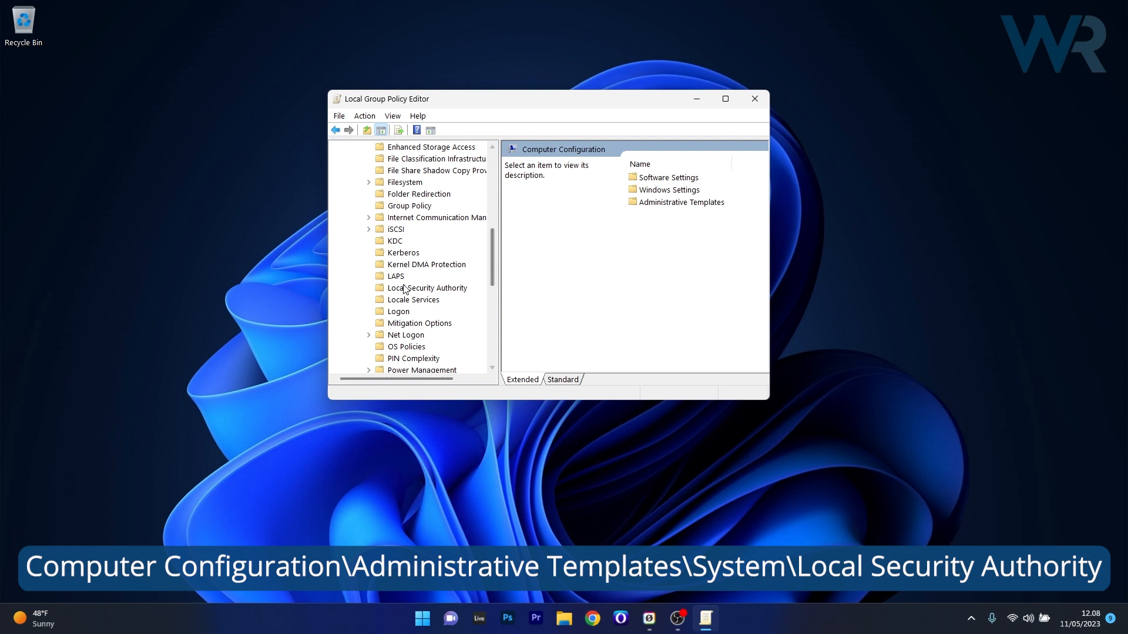
click(426, 288)
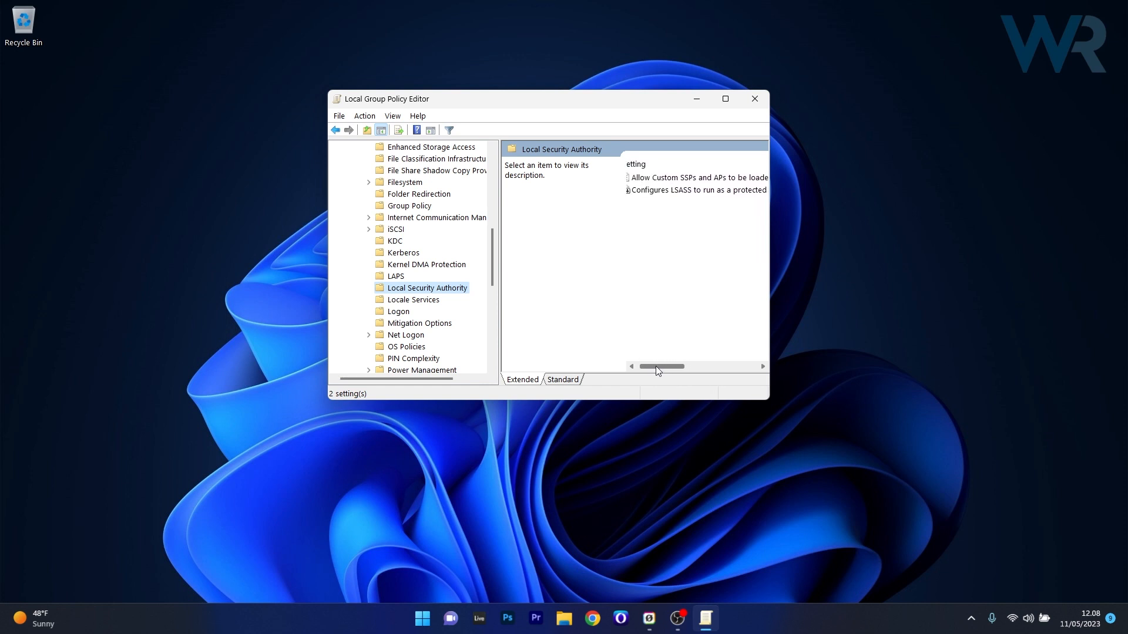
Step: Set 'Configures LSASS to run as a protected process' to Enabled, apply it, and close the editor
double_click(695, 191)
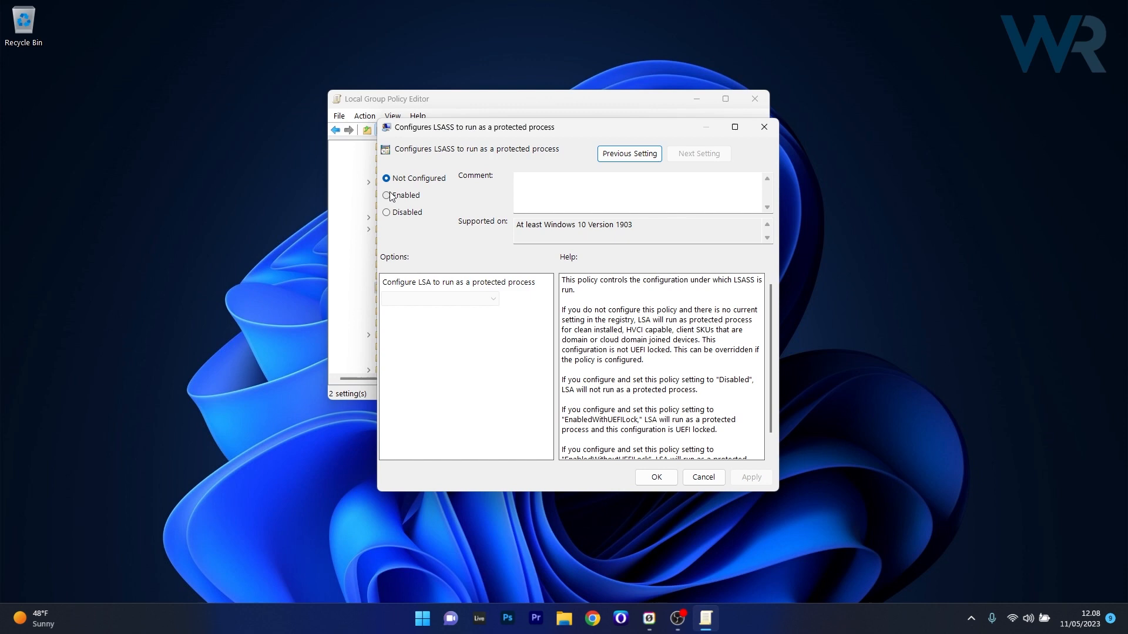
click(386, 195)
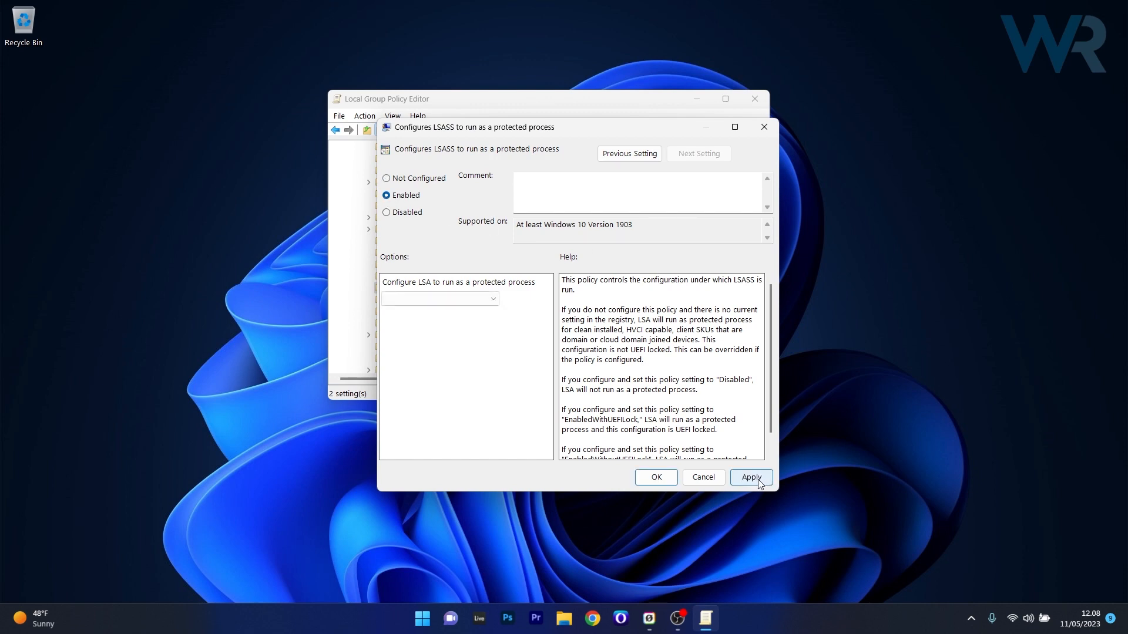
click(655, 477)
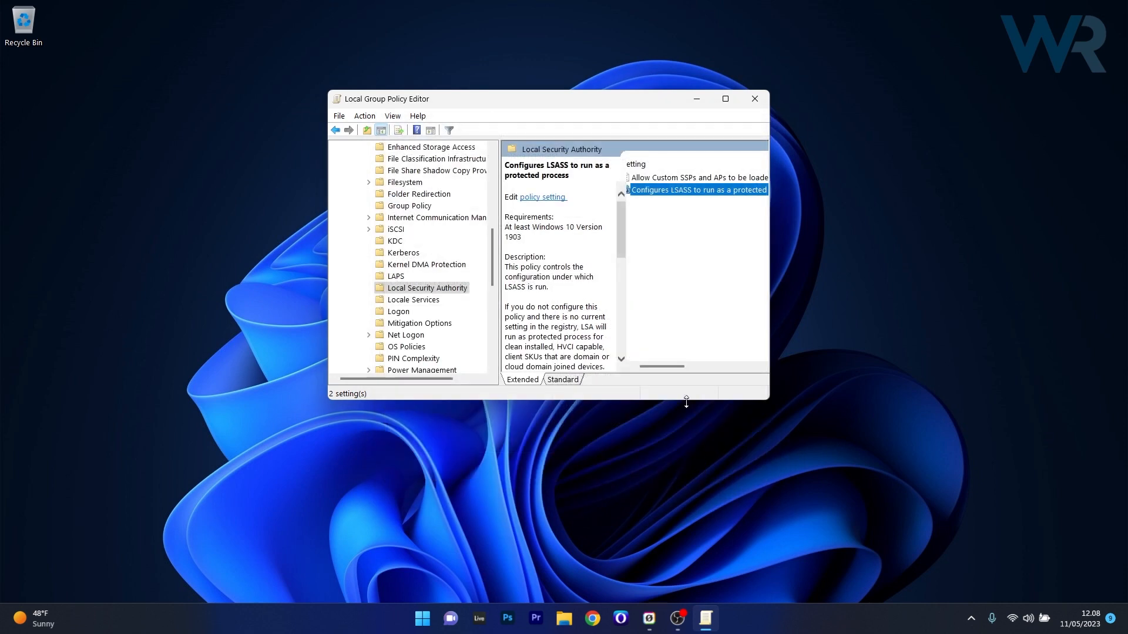
mouse_move(753, 99)
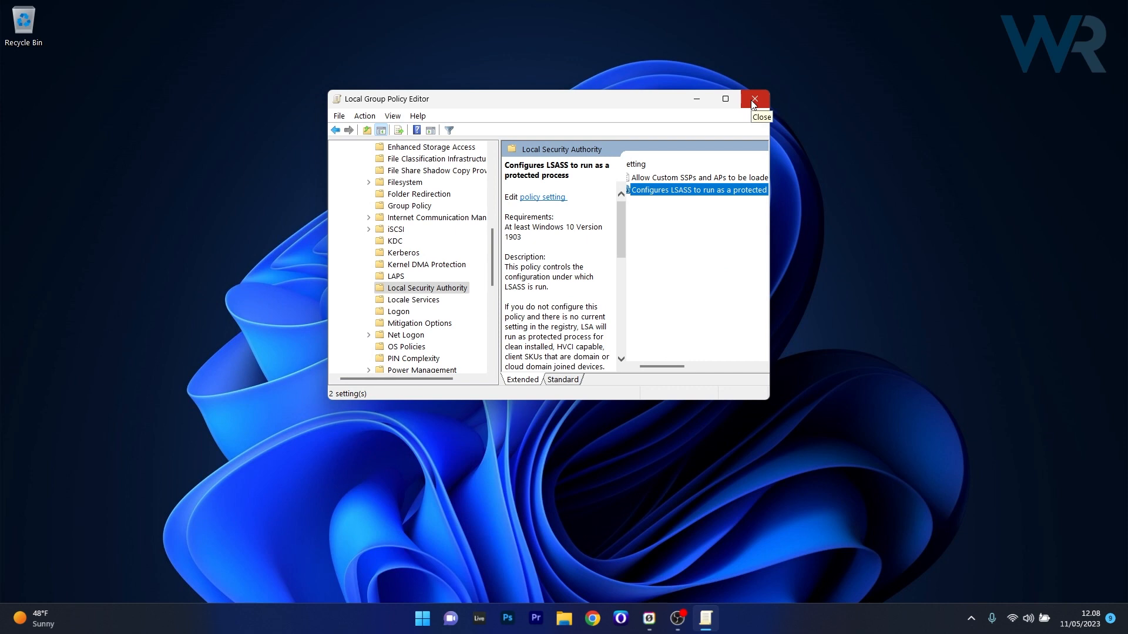
click(754, 99)
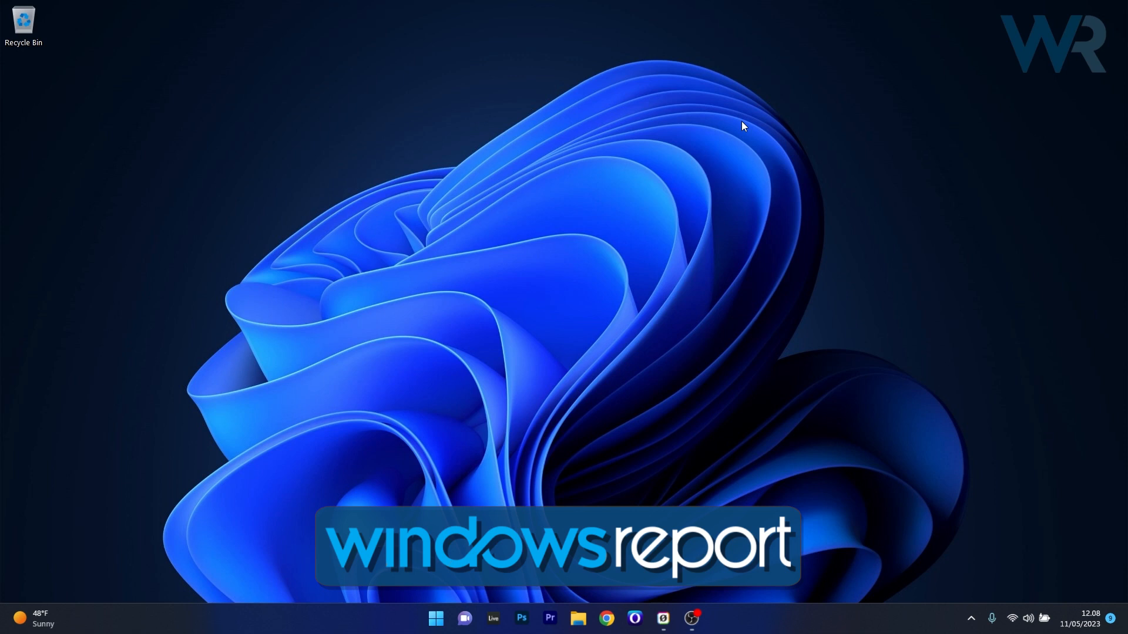
mouse_move(745, 413)
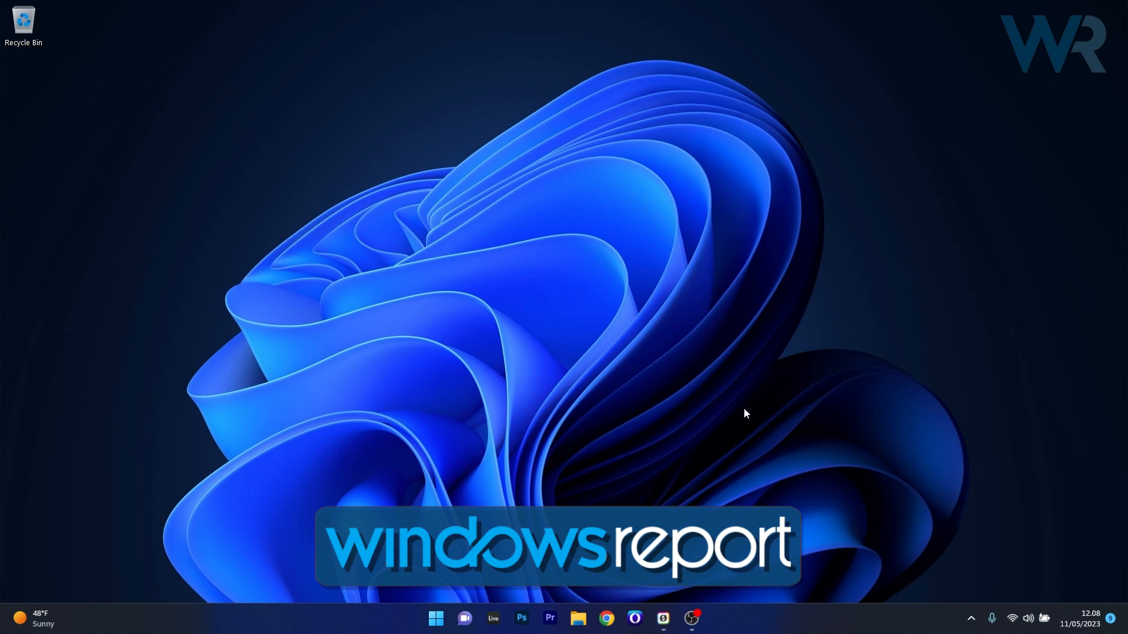